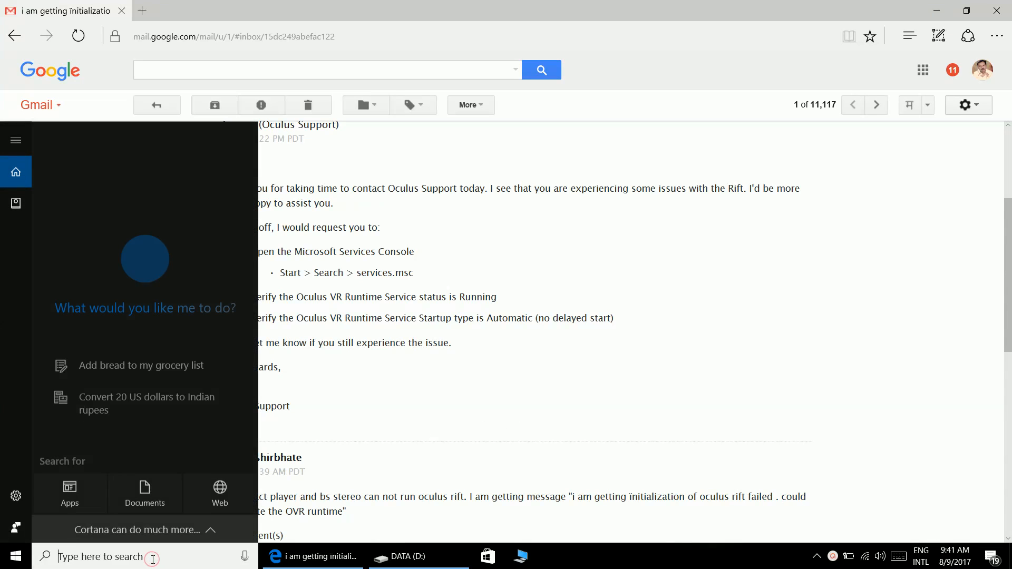
# Search 'services' in Windows Start and launch the Services console.
pyautogui.write('services')
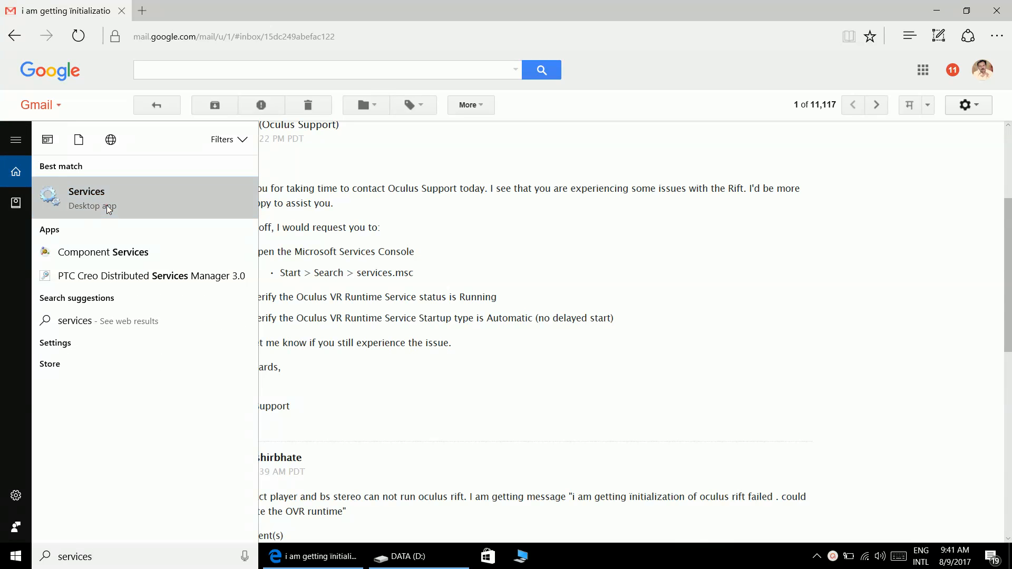
pyautogui.click(86, 198)
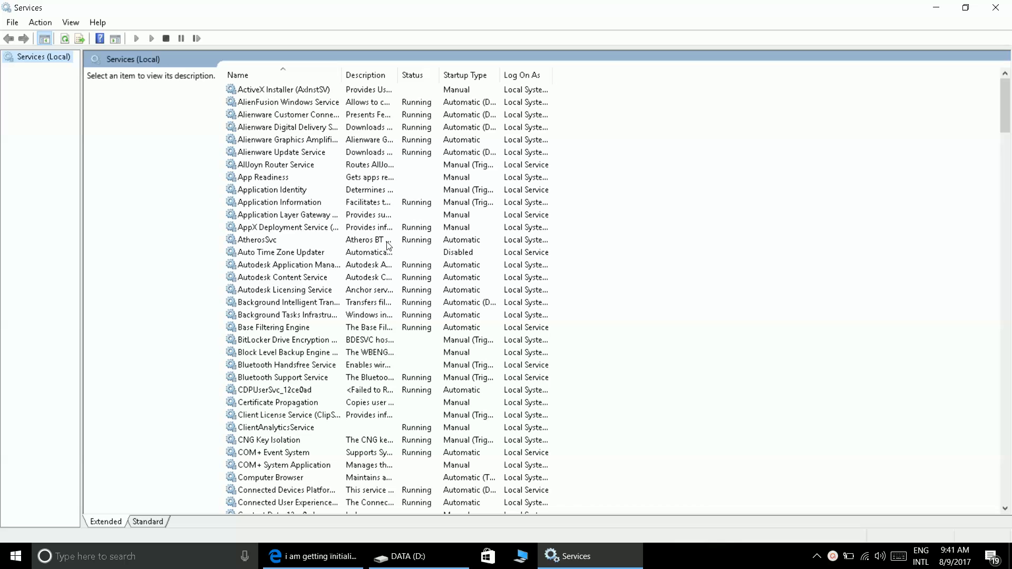
# Check the Oculus VR Runtime Service shows Running/Automatic, then minimize Services to the desktop.
pyautogui.click(285, 139)
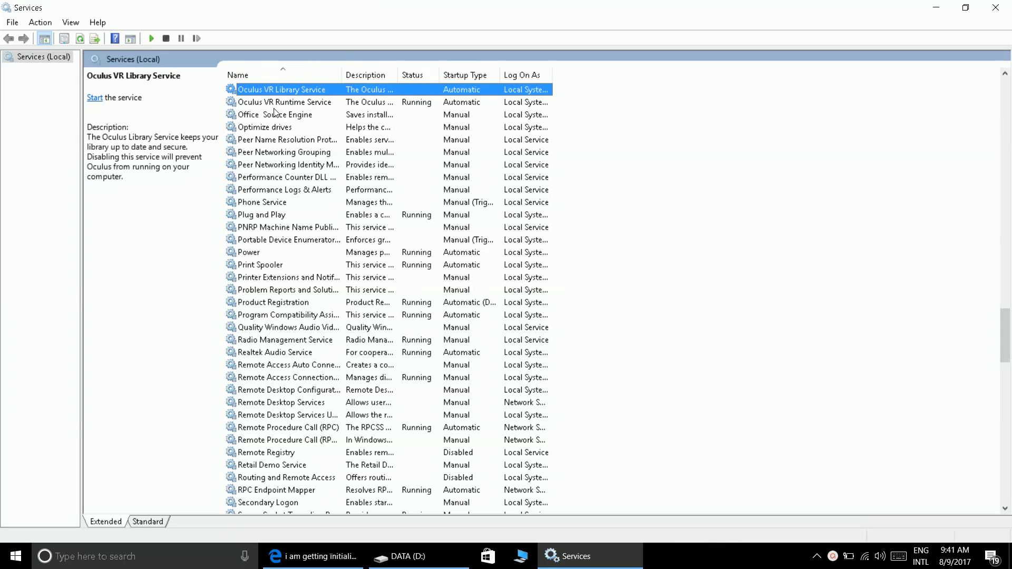
pyautogui.click(284, 102)
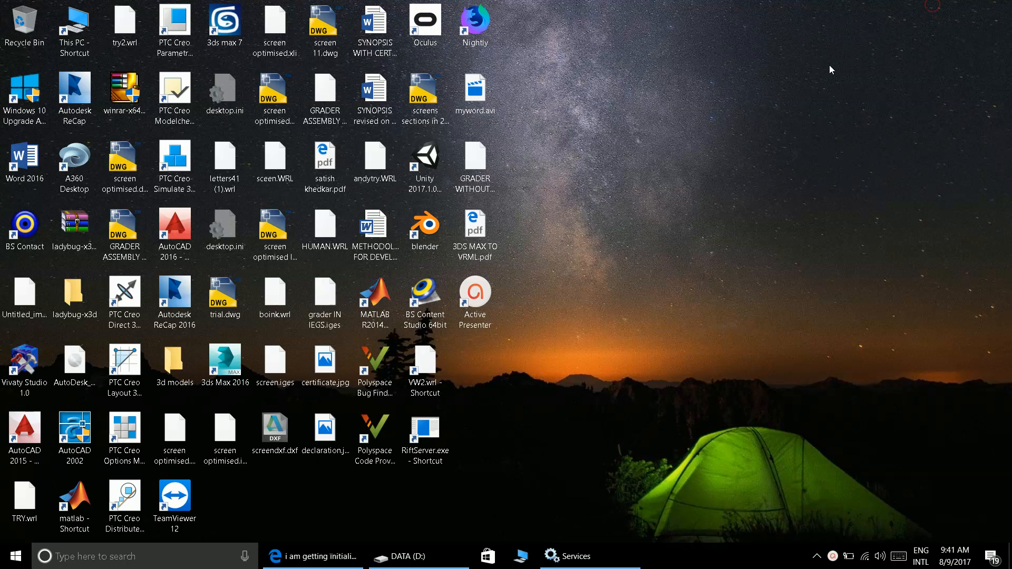
pyautogui.moveTo(460, 407)
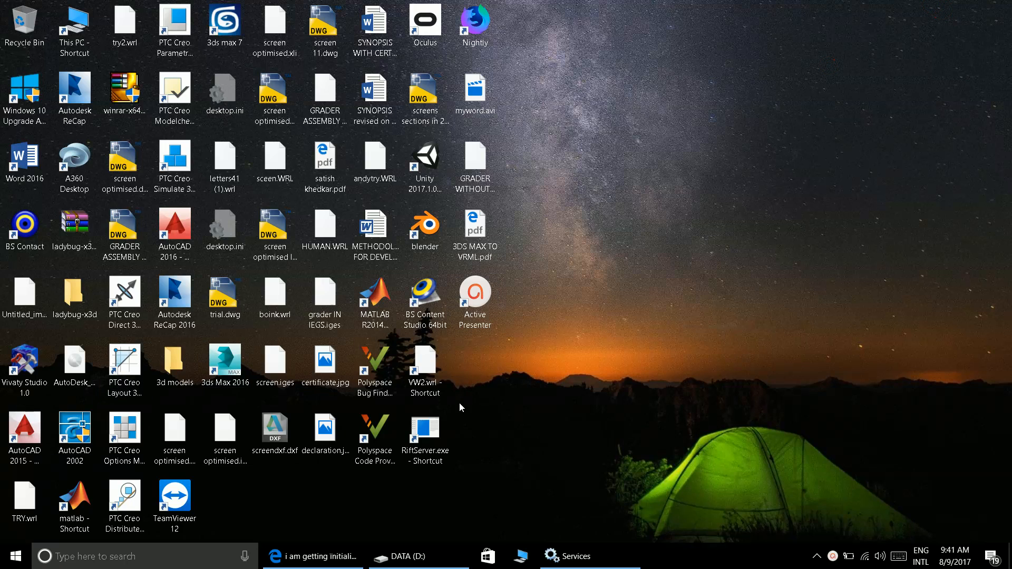
# Launch BS Contact Stereo from its desktop shortcut.
pyautogui.click(424, 361)
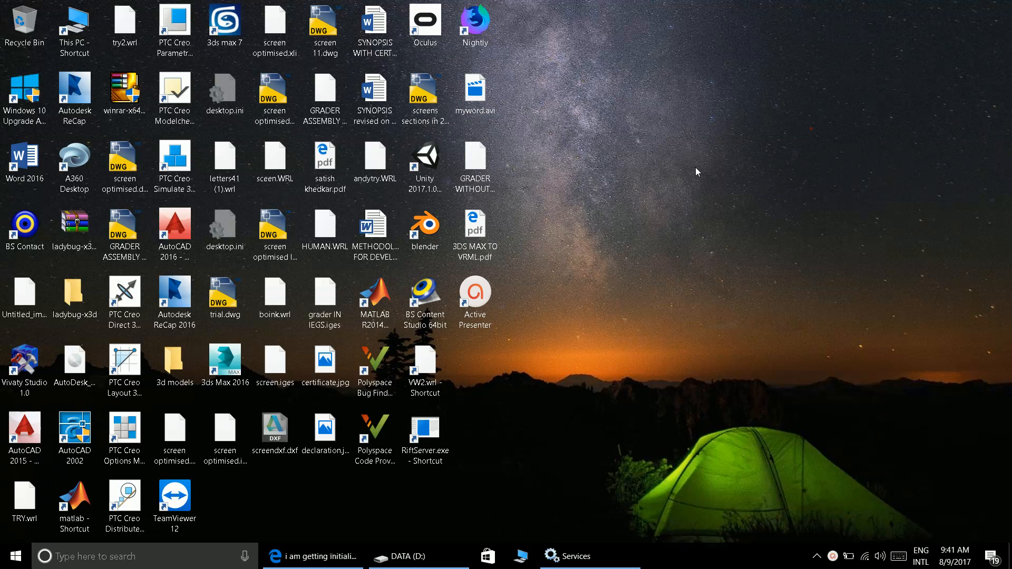
pyautogui.rightClick(24, 158)
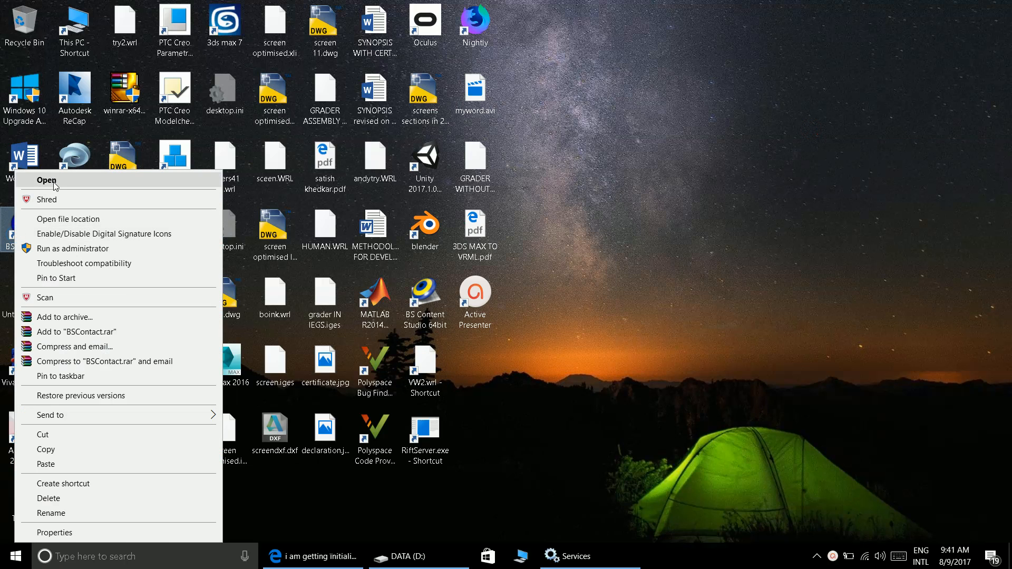
pyautogui.click(46, 181)
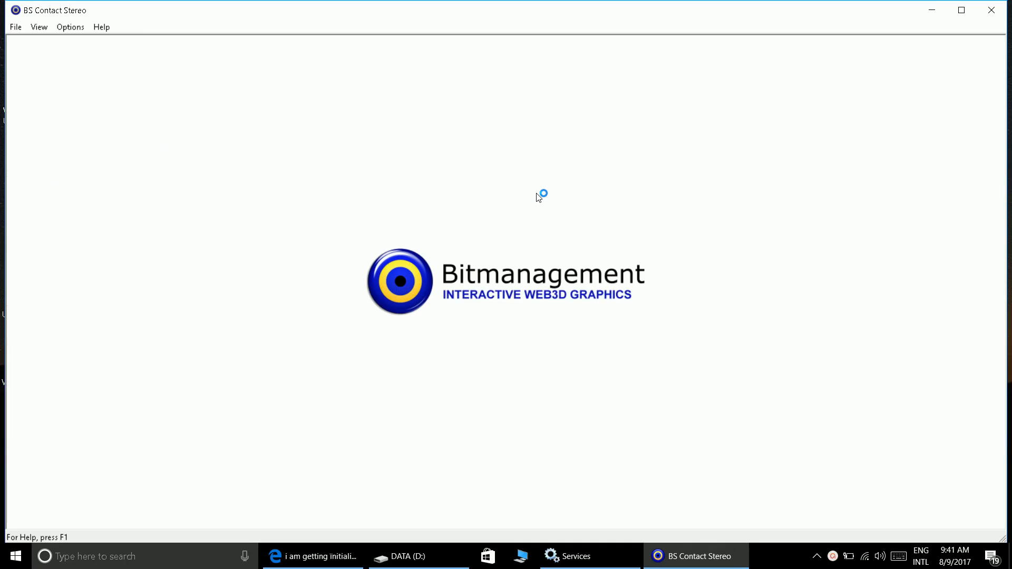
pyautogui.moveTo(931, 10)
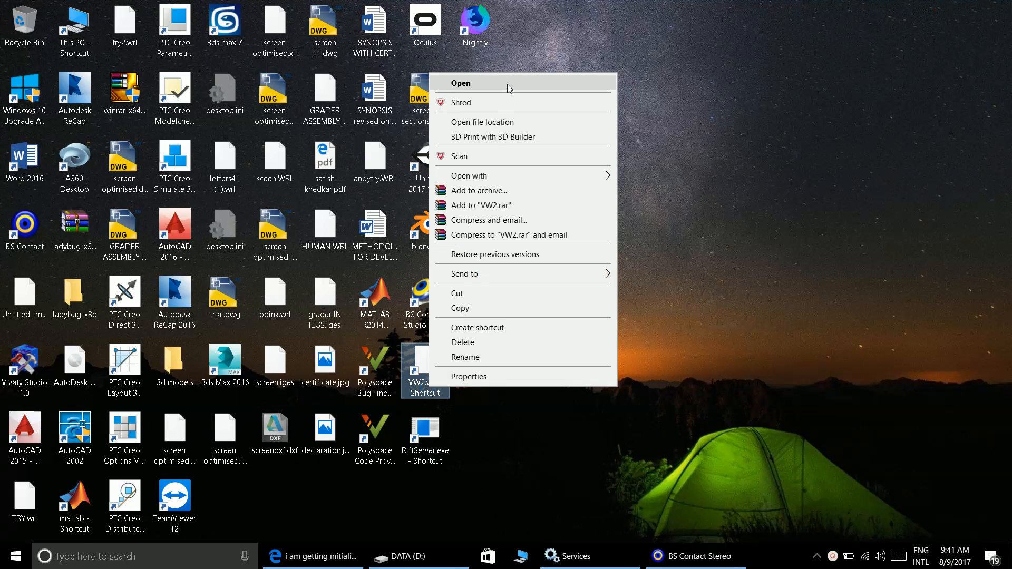
# Open the VW2.wrl world with the bsContact Wrapper Application.
pyautogui.click(460, 82)
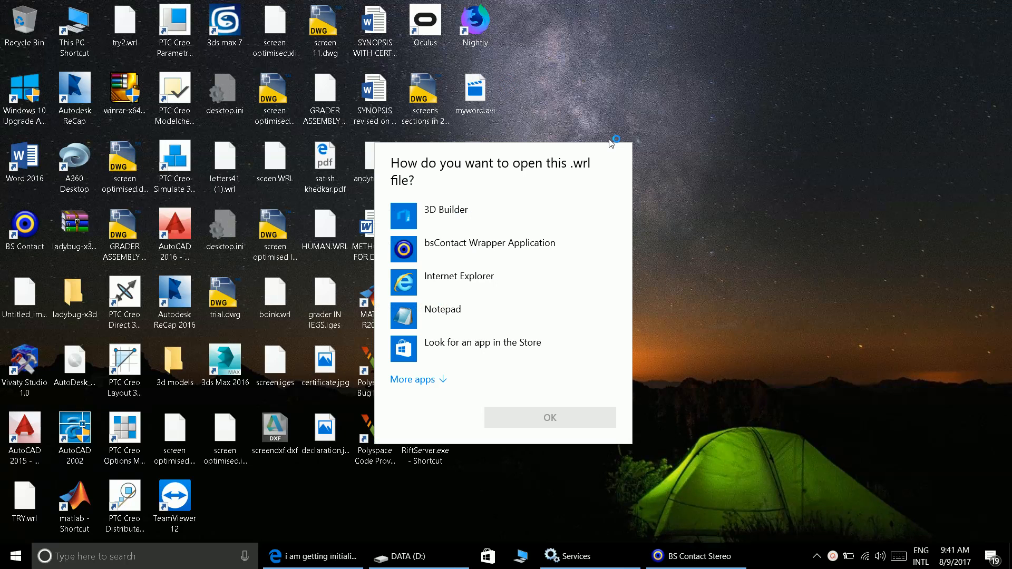
pyautogui.click(489, 248)
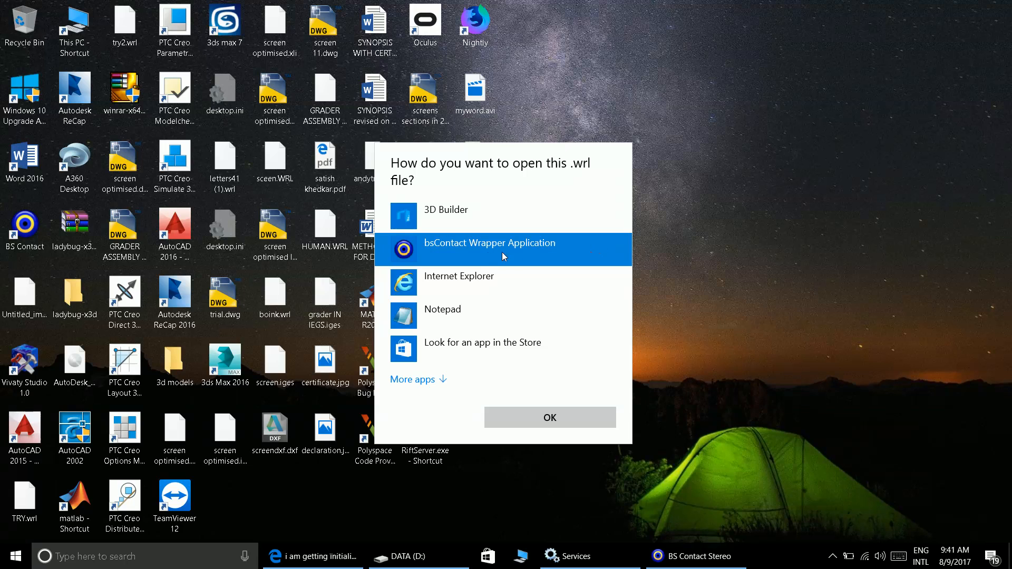
pyautogui.click(549, 418)
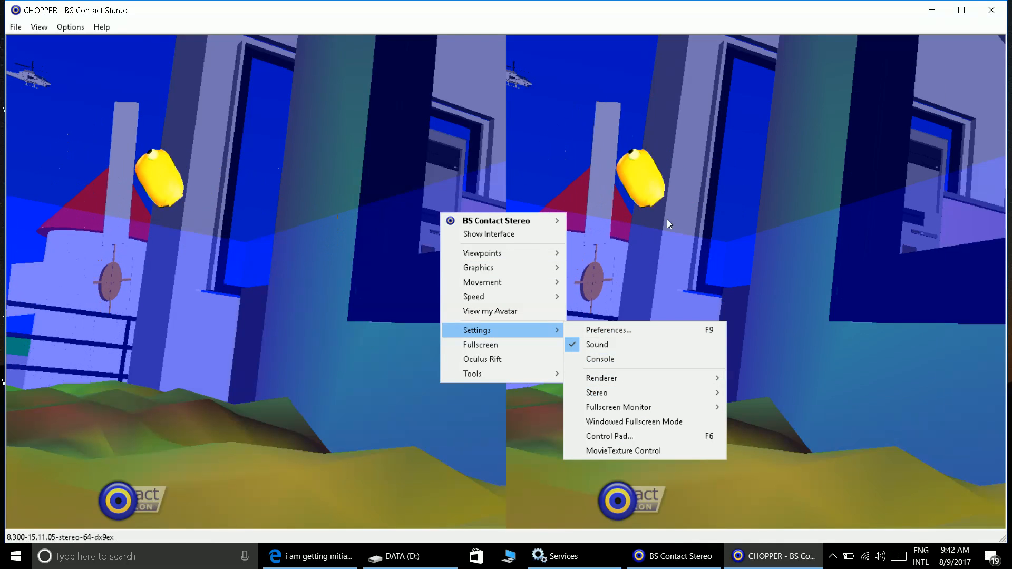
# Switch the CHOPPER world's stereo display mode from split stereo to Mono.
pyautogui.click(597, 392)
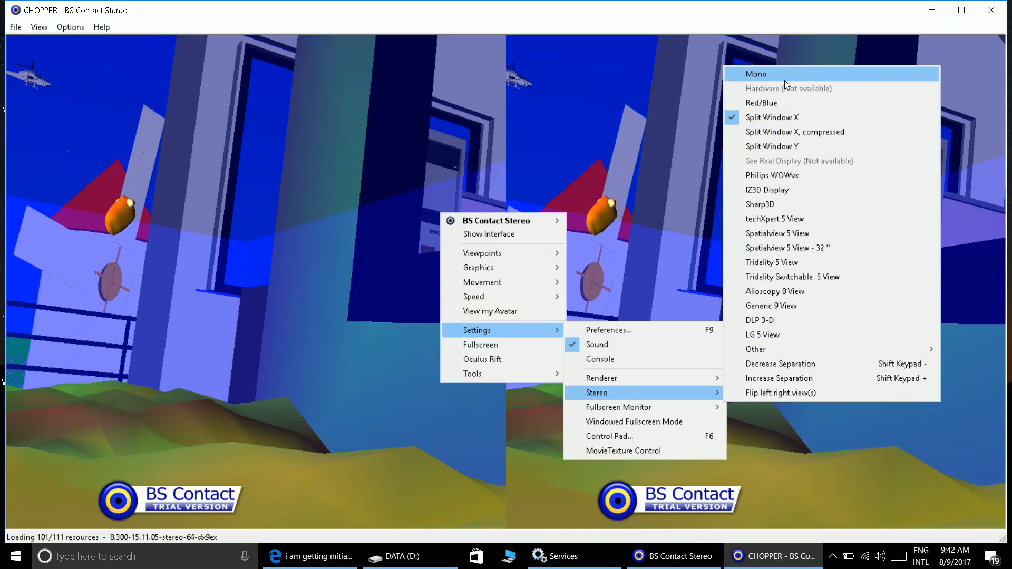
pyautogui.click(755, 74)
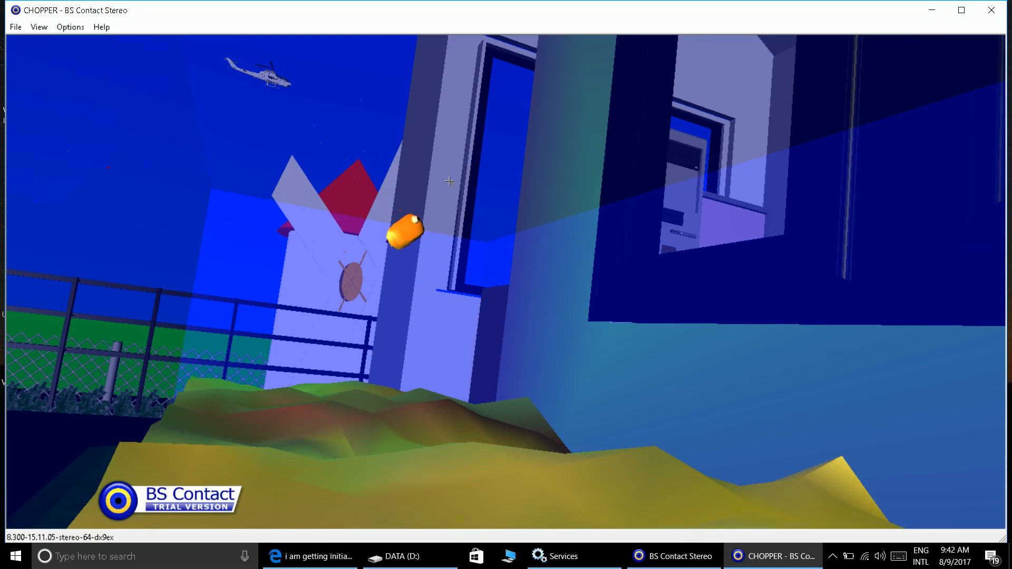
# Start Oculus Rift viewing, producing the Rift initialization failure error.
pyautogui.rightClick(449, 181)
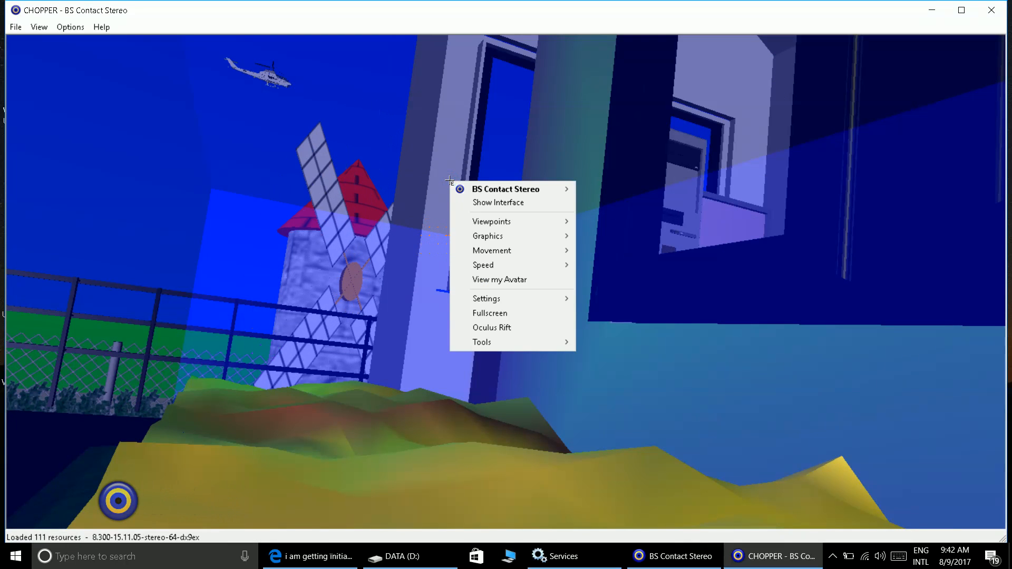
pyautogui.click(492, 327)
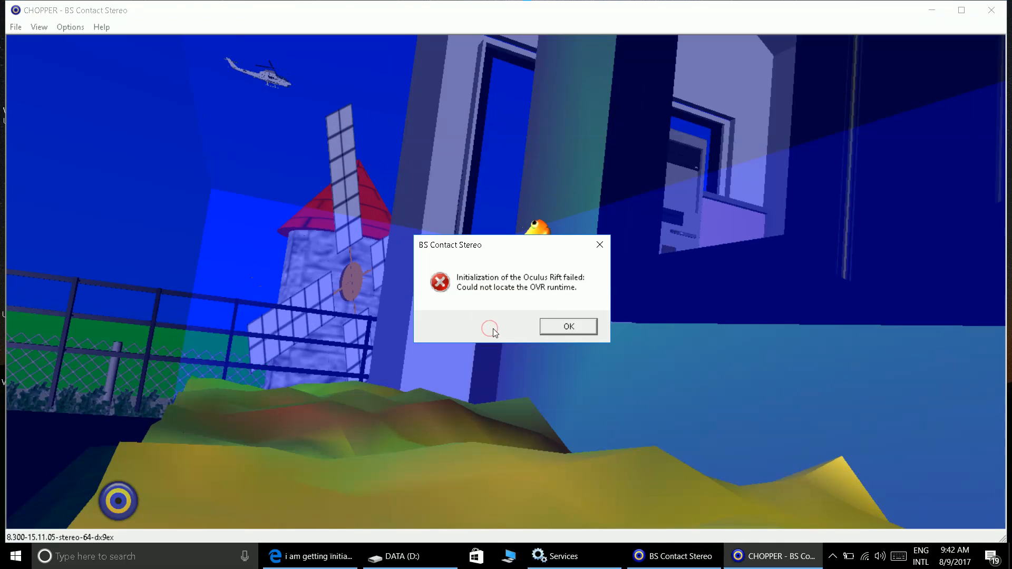